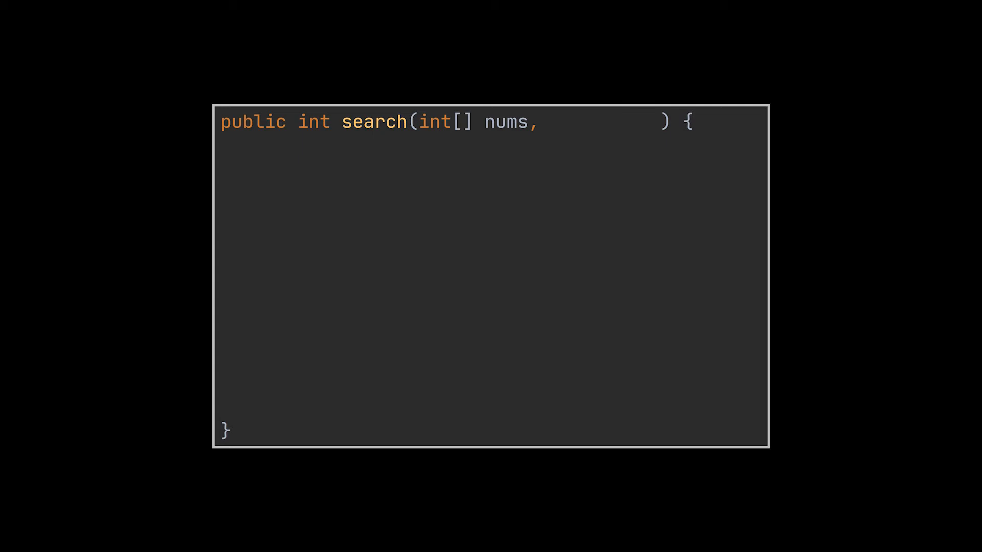
pyautogui.write('int target')
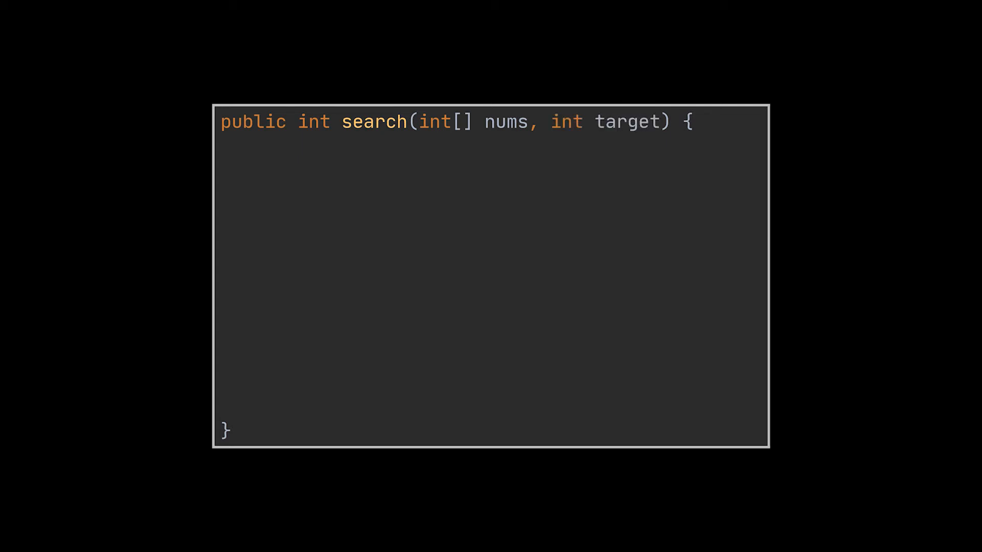
pyautogui.write('int left = 0;')
pyautogui.write('int right = nums.length - 1;')
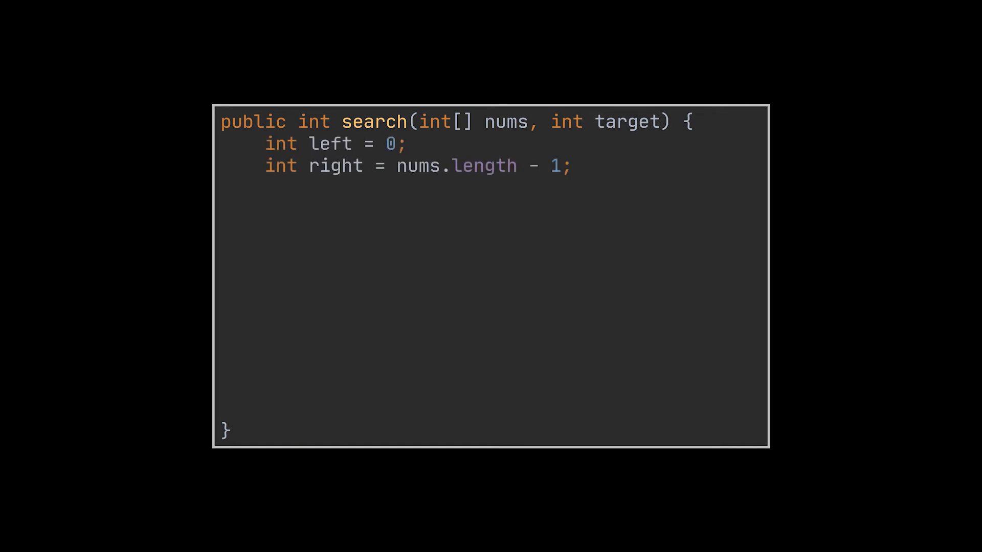
pyautogui.write('int mid = left + (right - left) / 2;')
pyautogui.write('} else if (target > nums[mid]) {')
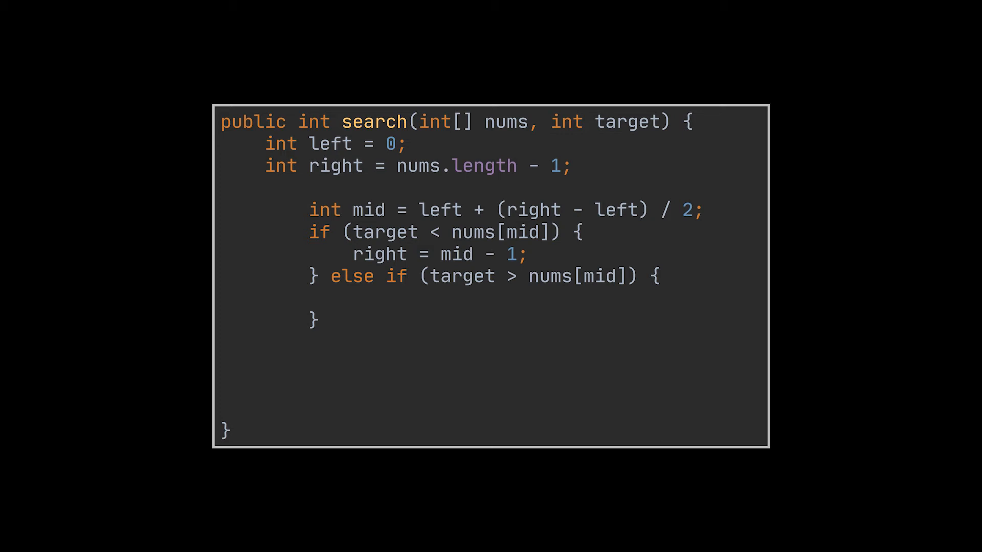
pyautogui.write('left = mid + 1;')
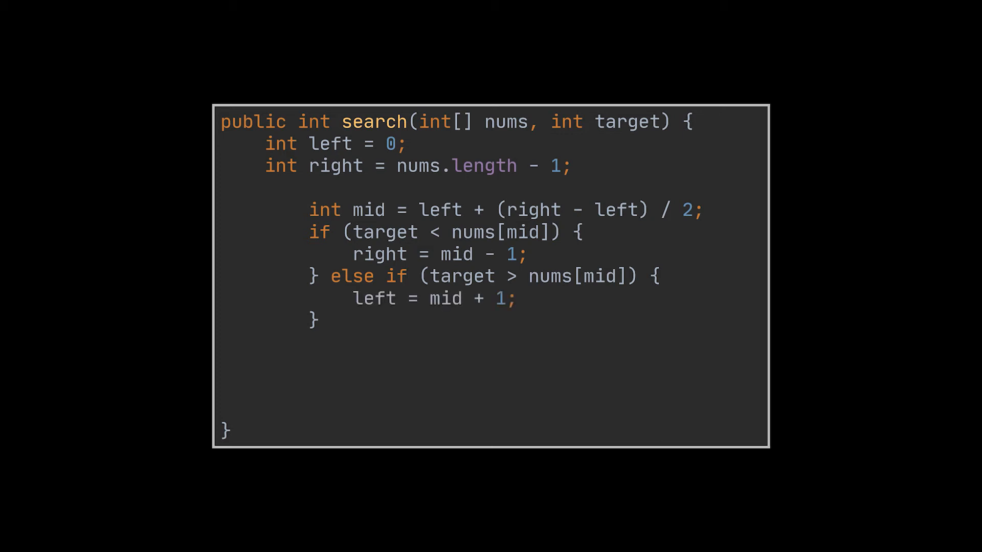